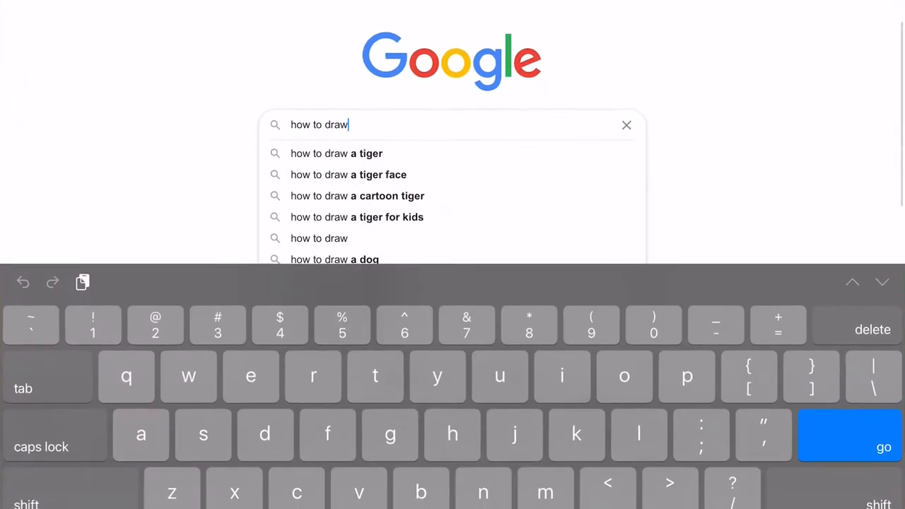
- Scroll down through the Google search suggestions for 'how to draw'
scroll("down", 3)
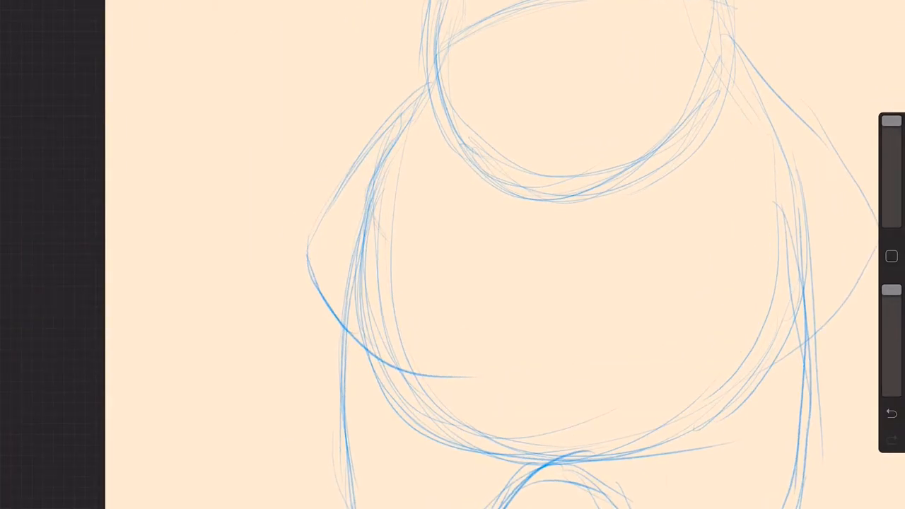
- Sketch a heart on the unicorn's chest and an arm curling around it
left_click_drag(368, 219, 438, 252)
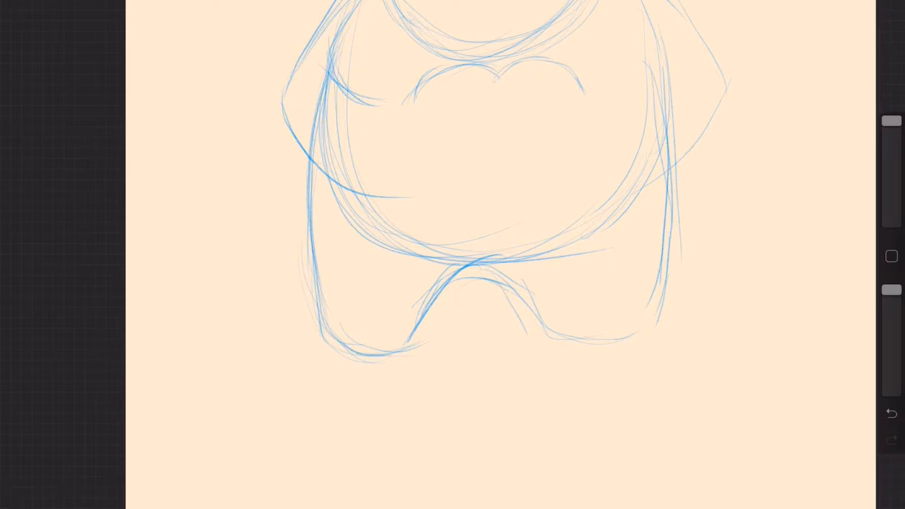
left_click_drag(332, 346, 494, 283)
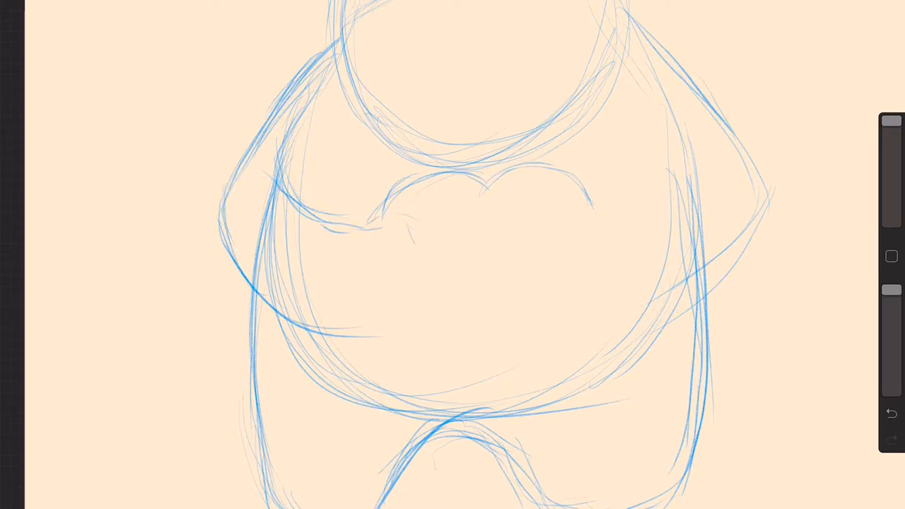
left_click_drag(417, 219, 396, 346)
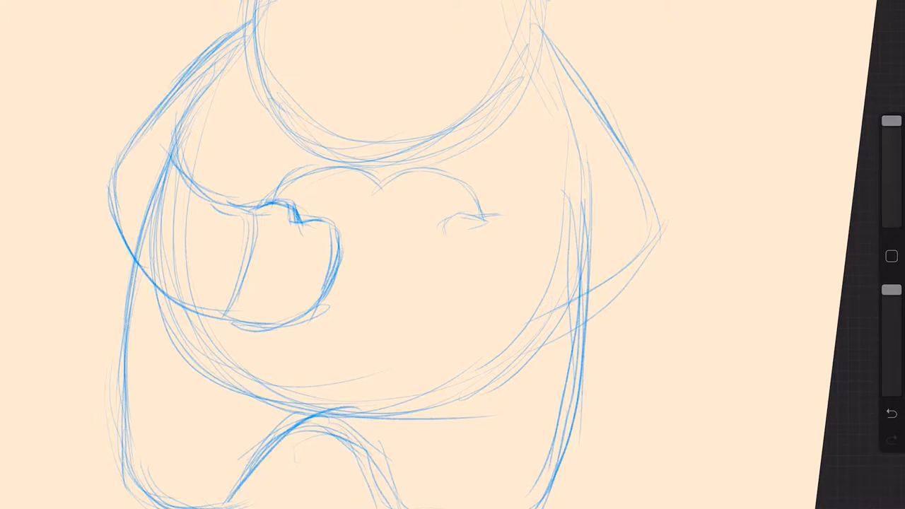
- Sketch the hoof resting on the heart and the second arm reaching onto it
left_click_drag(255, 205, 304, 223)
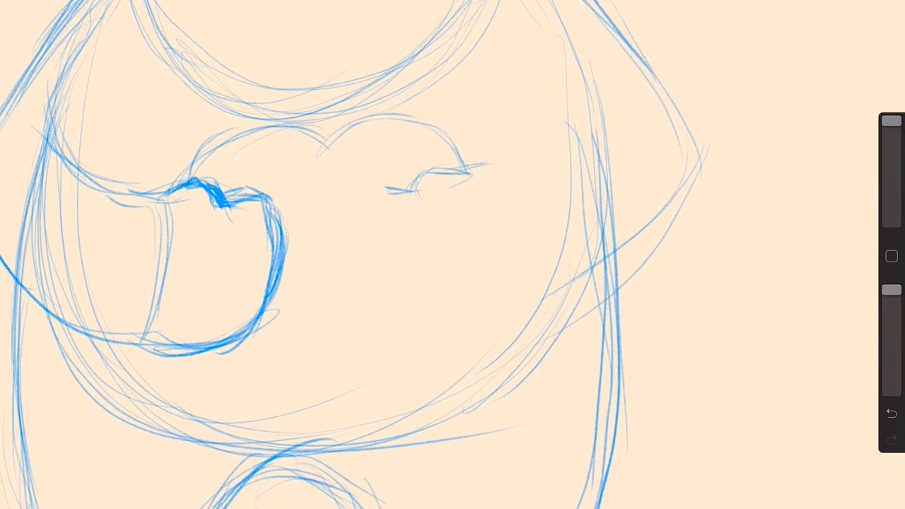
left_click_drag(395, 177, 382, 311)
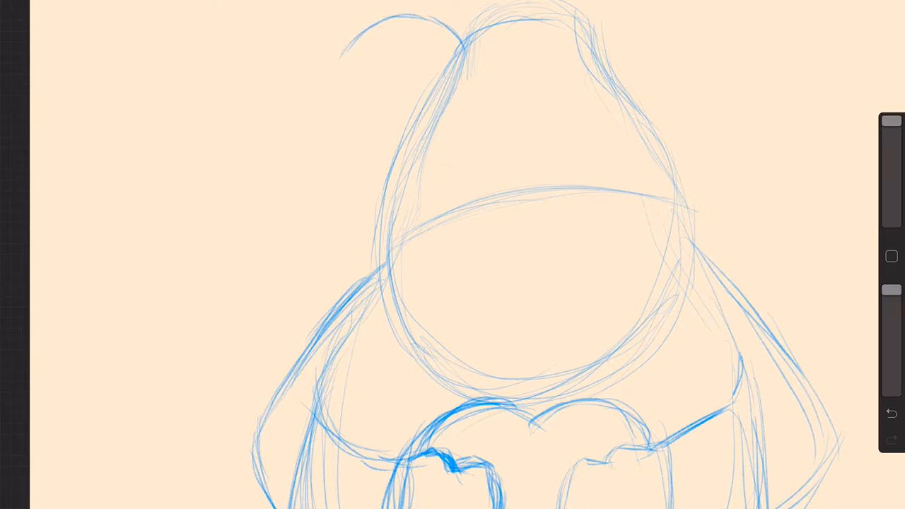
- Sketch two curved ear outlines on top of the unicorn's head
left_click_drag(452, 21, 346, 68)
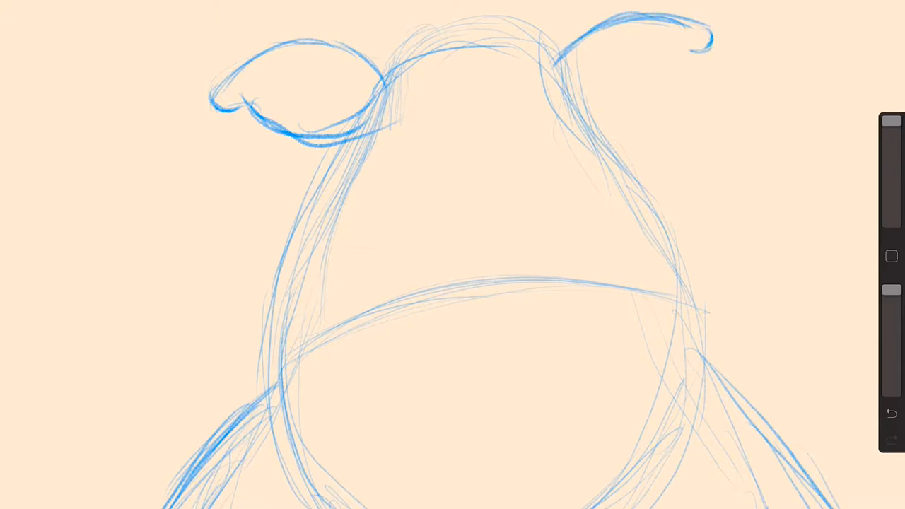
left_click_drag(615, 92, 692, 42)
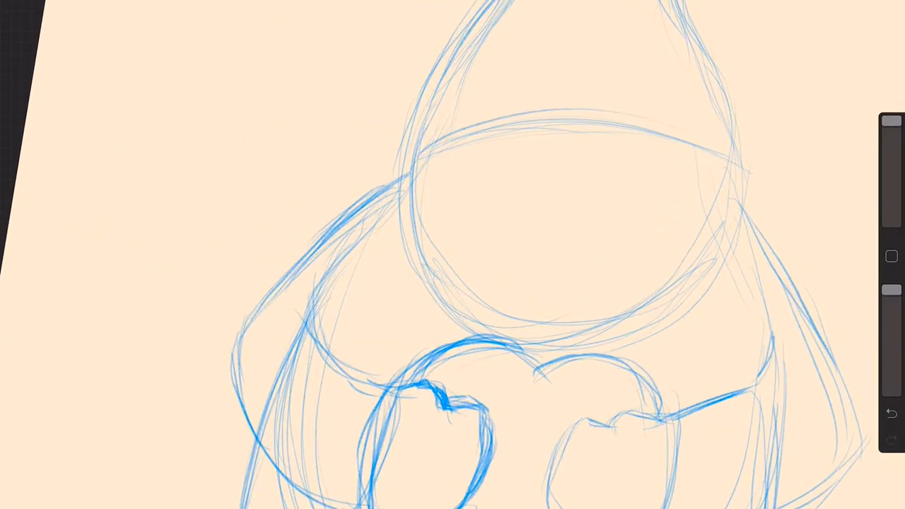
left_click_drag(424, 162, 735, 177)
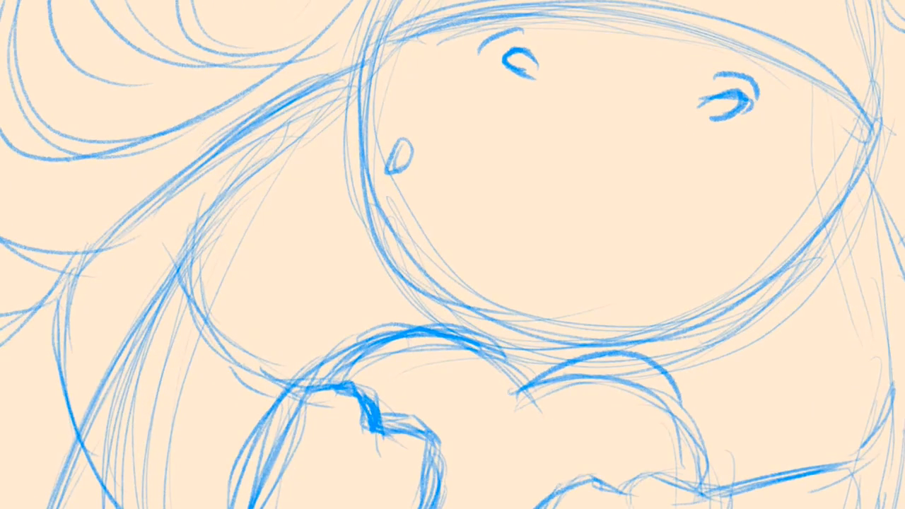
- Refine the sketched head, closed eyes and mane with loose blue strokes
left_click_drag(403, 78, 467, 240)
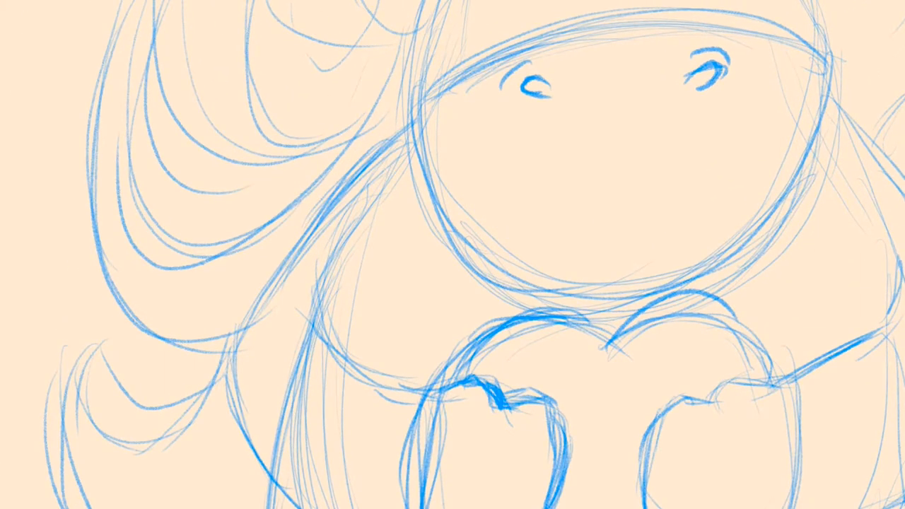
left_click_drag(421, 127, 509, 290)
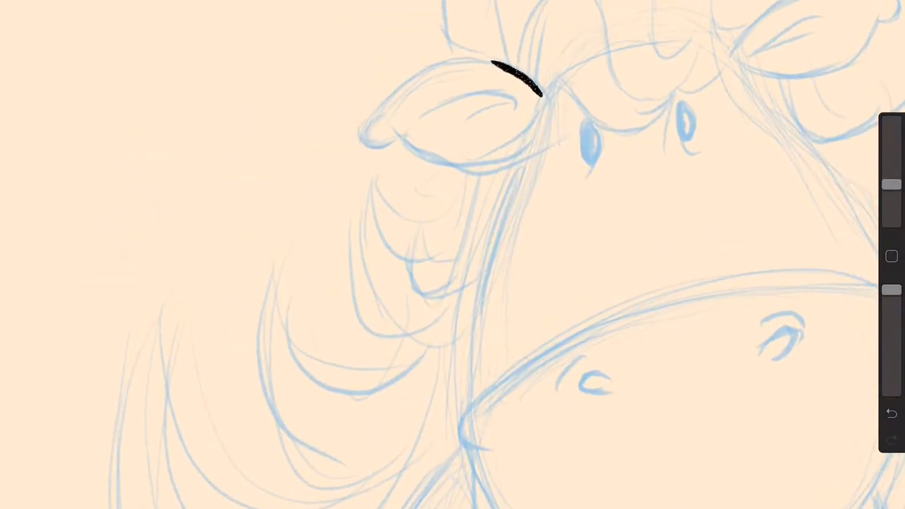
- Ink the left ear's outline, its inner line and the sides of the face in black
left_click_drag(516, 85, 368, 134)
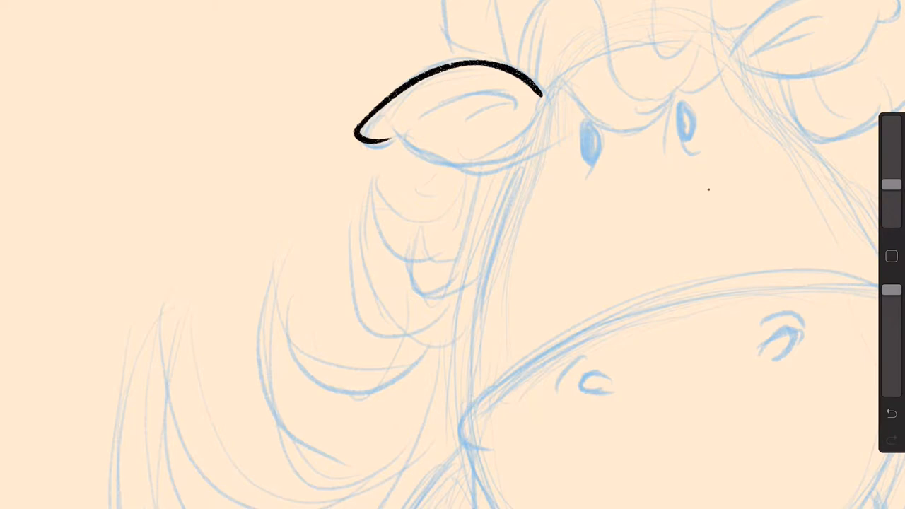
left_click_drag(365, 134, 534, 144)
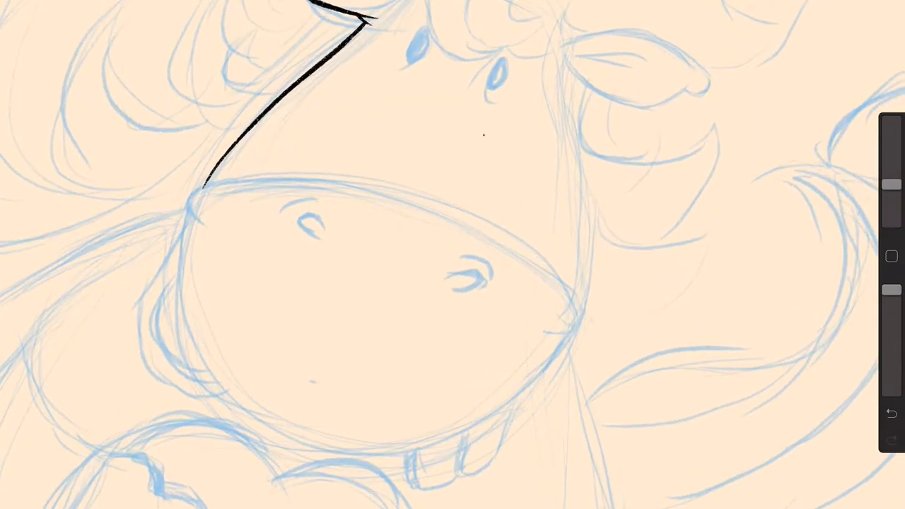
left_click_drag(568, 64, 583, 252)
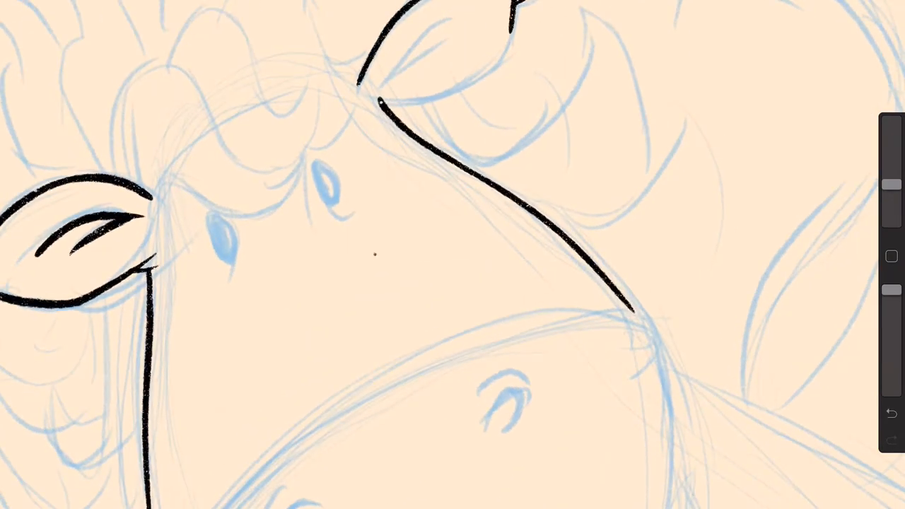
- Ink the curly forelock between the ears with several looping curls
left_click_drag(509, 14, 396, 106)
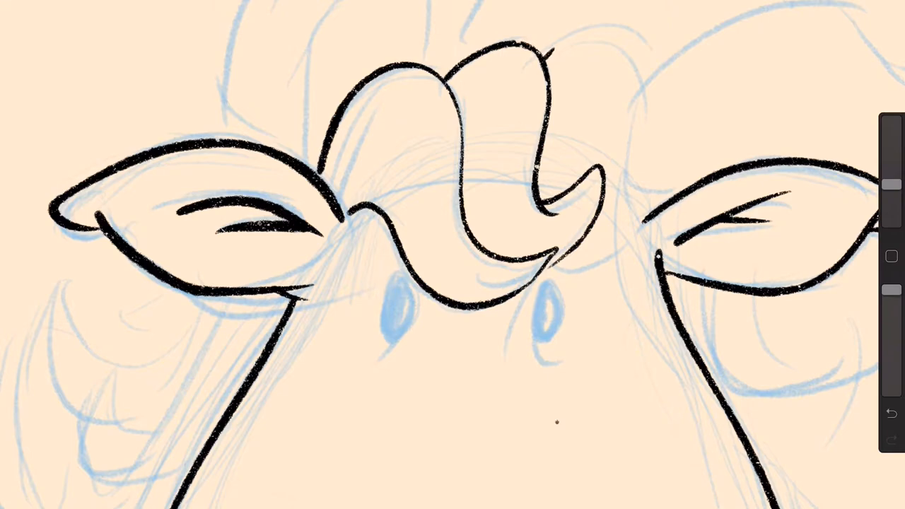
left_click_drag(559, 39, 619, 247)
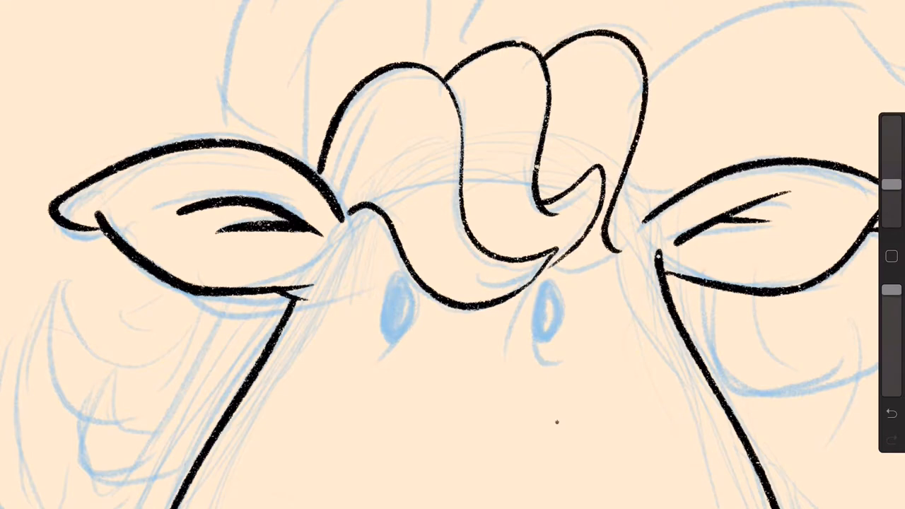
left_click_drag(551, 276, 650, 227)
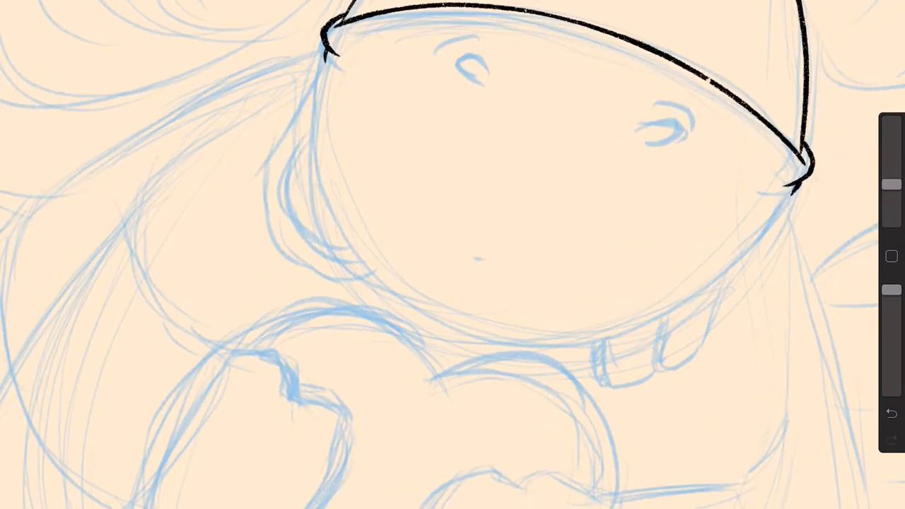
- Ink the muzzle's lower curve, the cheek mane lock and the first tooth beneath it
left_click_drag(325, 64, 749, 247)
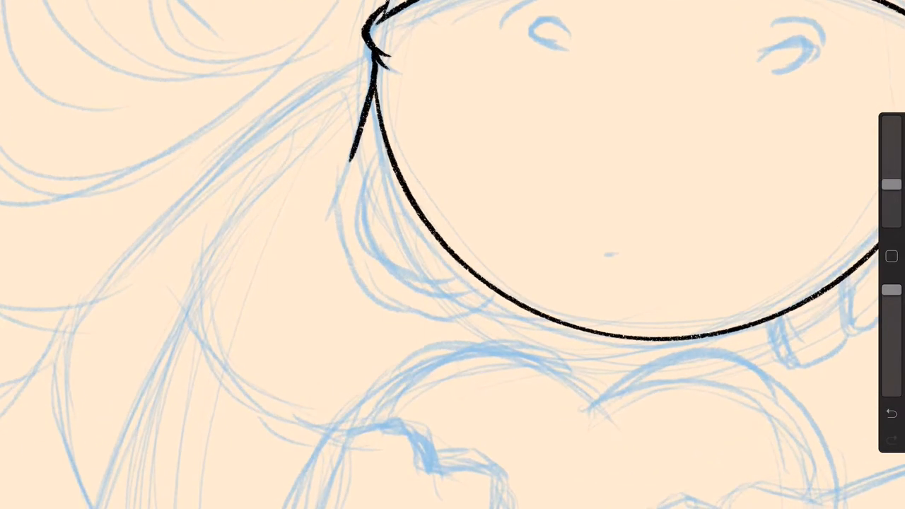
left_click_drag(346, 163, 494, 304)
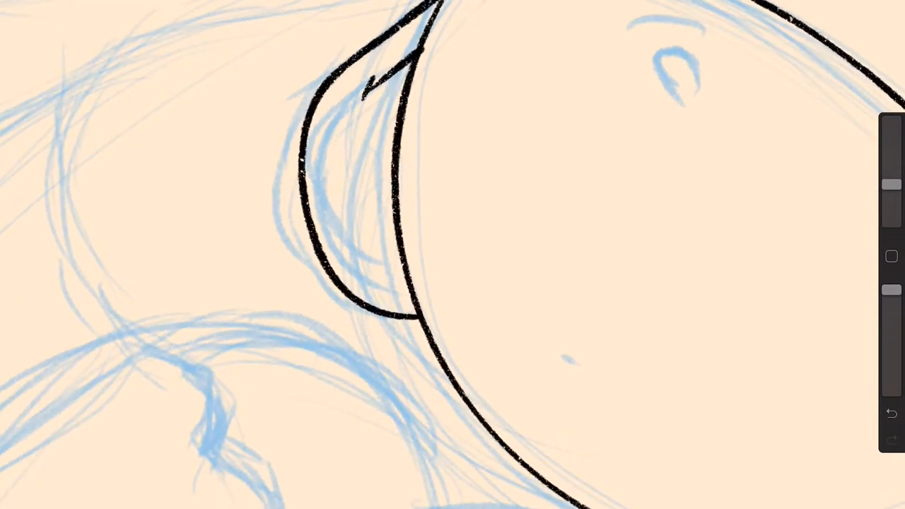
left_click_drag(367, 85, 392, 290)
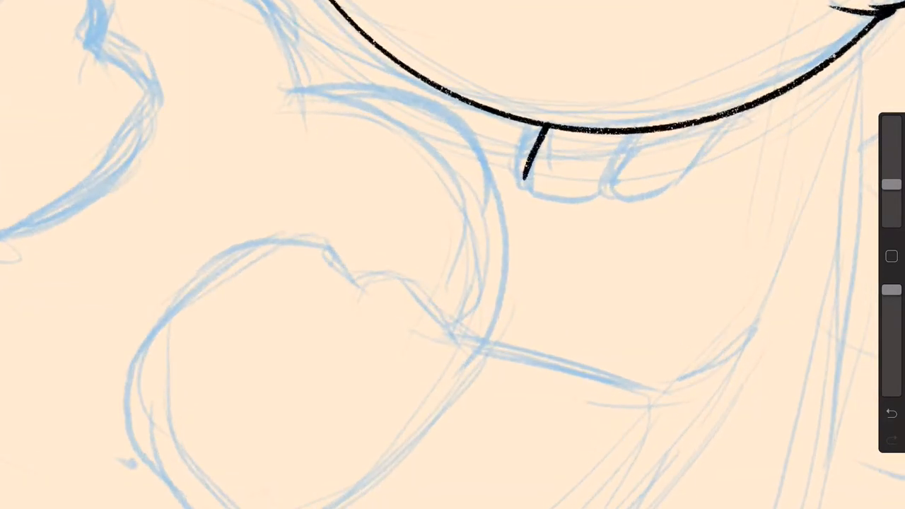
left_click_drag(526, 184, 639, 198)
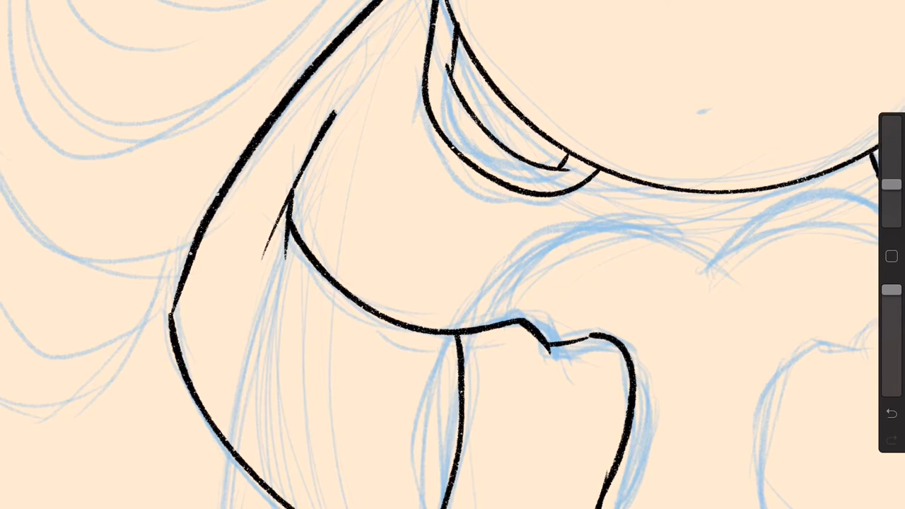
- Ink the hind leg outline and the hoof wrapped around the heart
left_click_drag(467, 64, 526, 144)
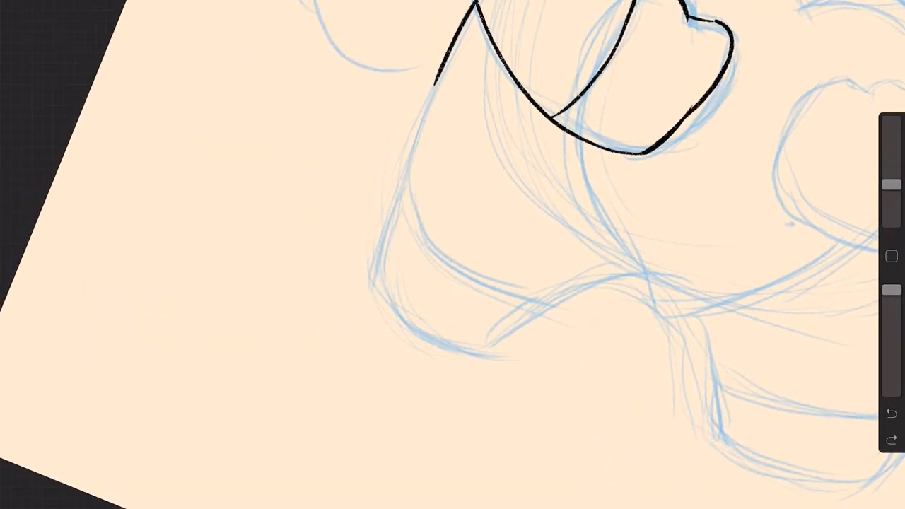
left_click_drag(466, 7, 378, 282)
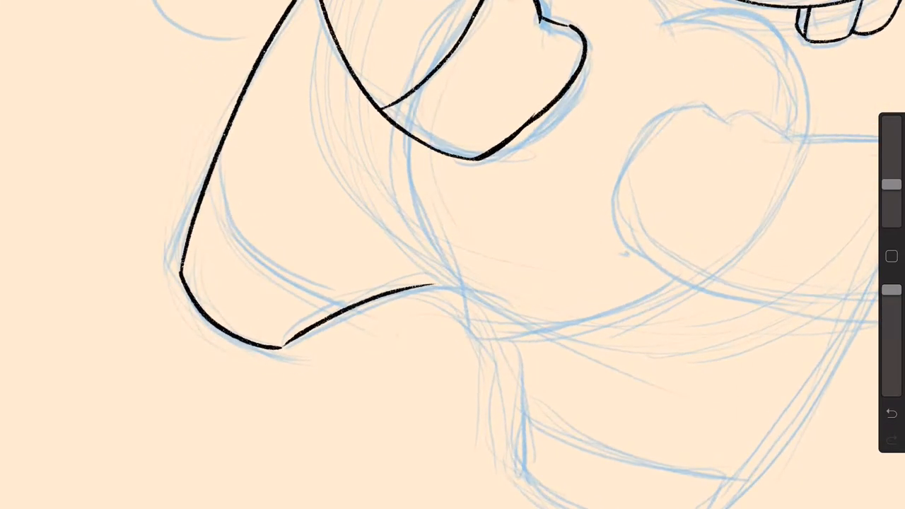
left_click_drag(402, 130, 450, 311)
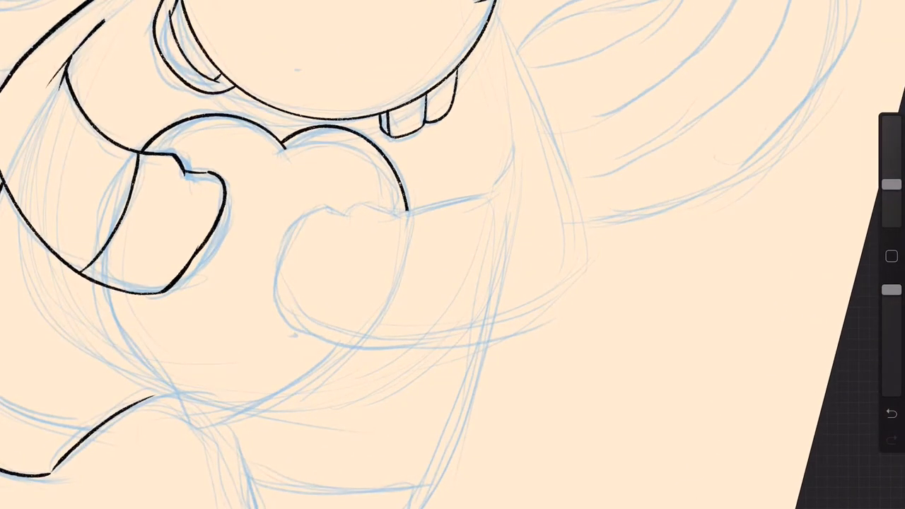
- Ink the muzzle, nostrils and the mane tufts beside the face
left_click_drag(492, 7, 568, 286)
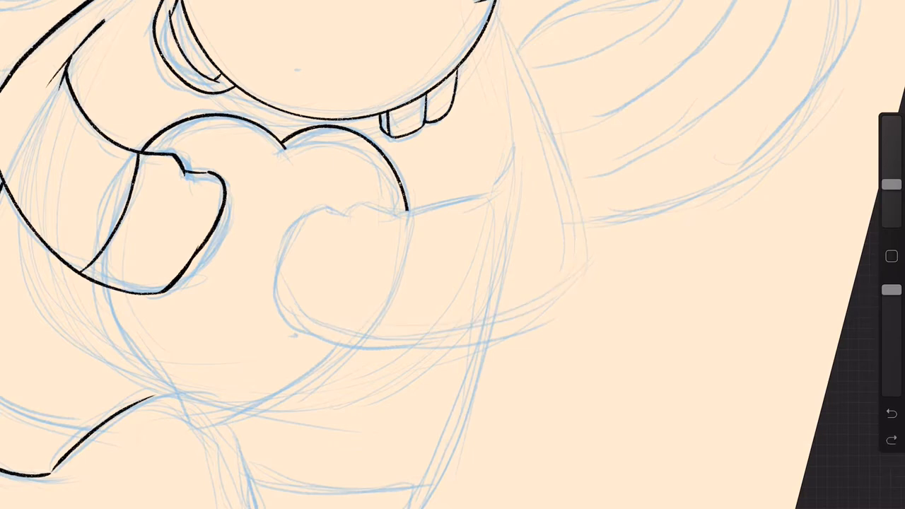
left_click_drag(495, 7, 565, 271)
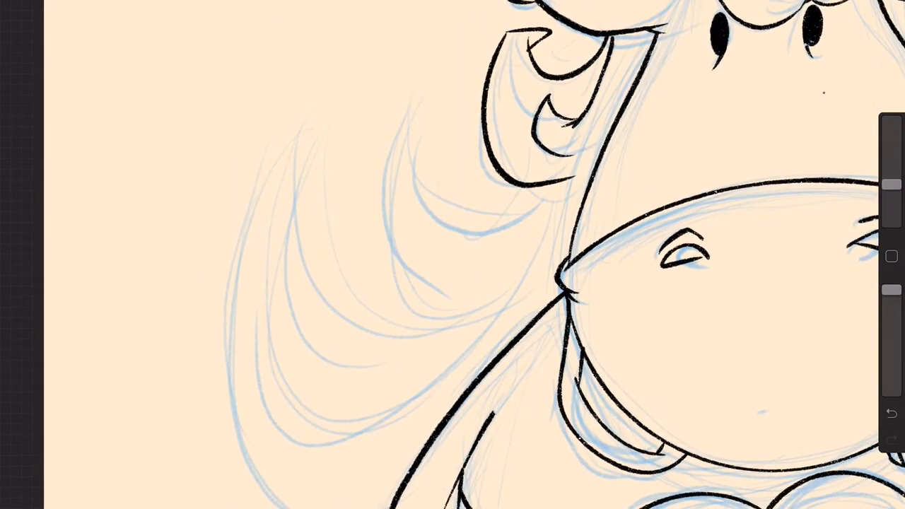
- Ink a curling mane strand, the forelock curls and the ears atop the head
left_click_drag(421, 116, 535, 201)
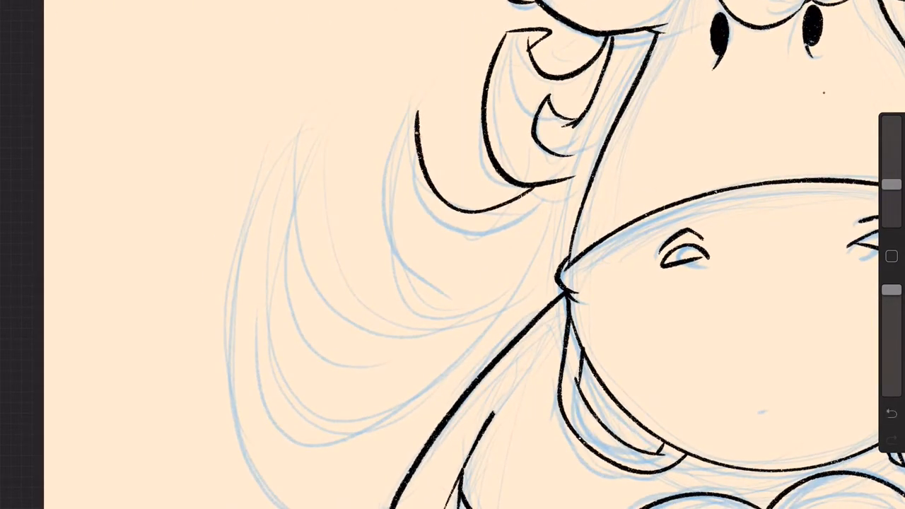
left_click_drag(410, 106, 382, 296)
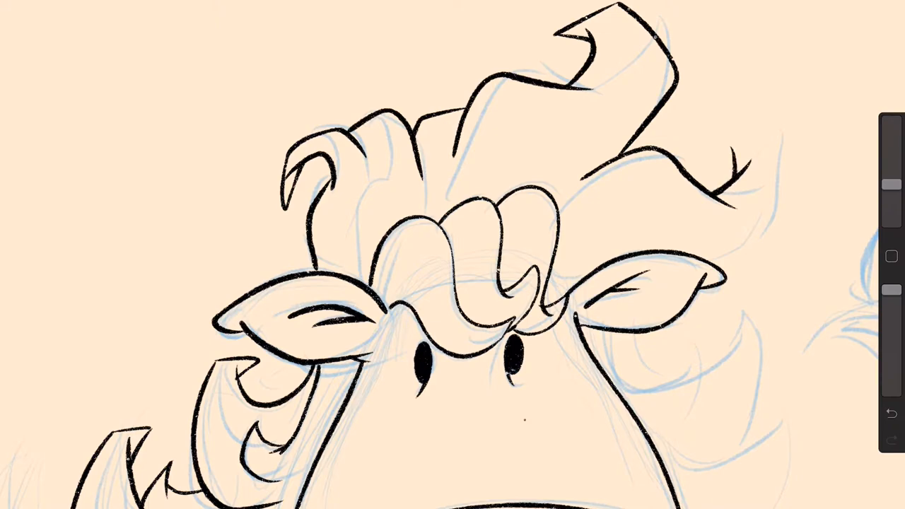
left_click_drag(735, 144, 728, 276)
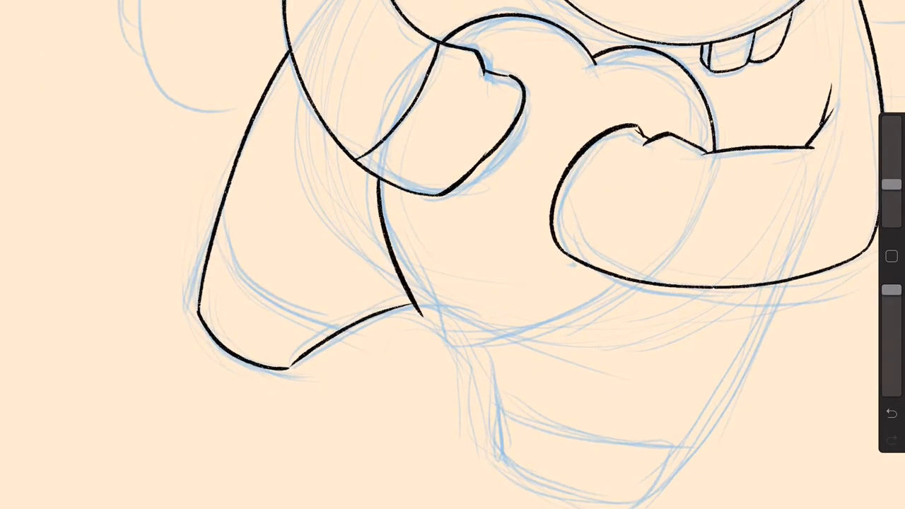
- Ink the lower body edge, the hoof edge against the heart and the mane strands beside the cheek and neck
left_click_drag(417, 325, 629, 289)
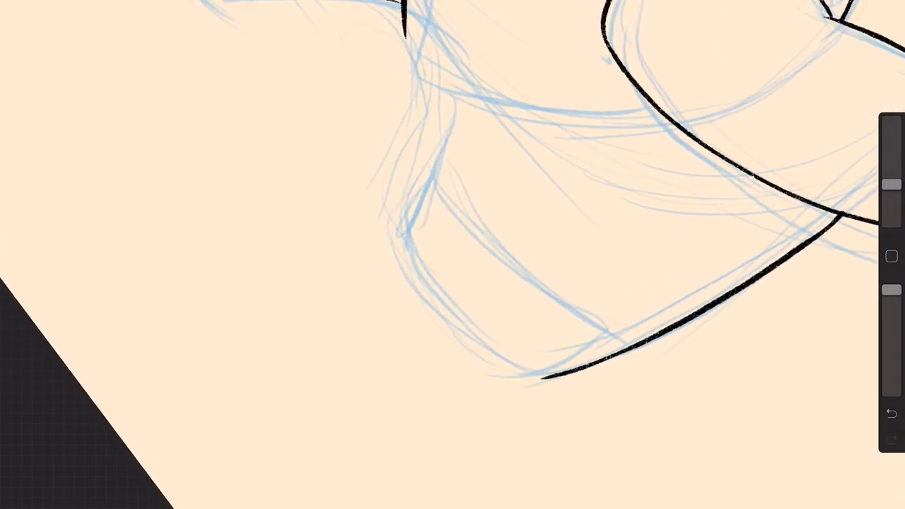
left_click_drag(455, 99, 489, 351)
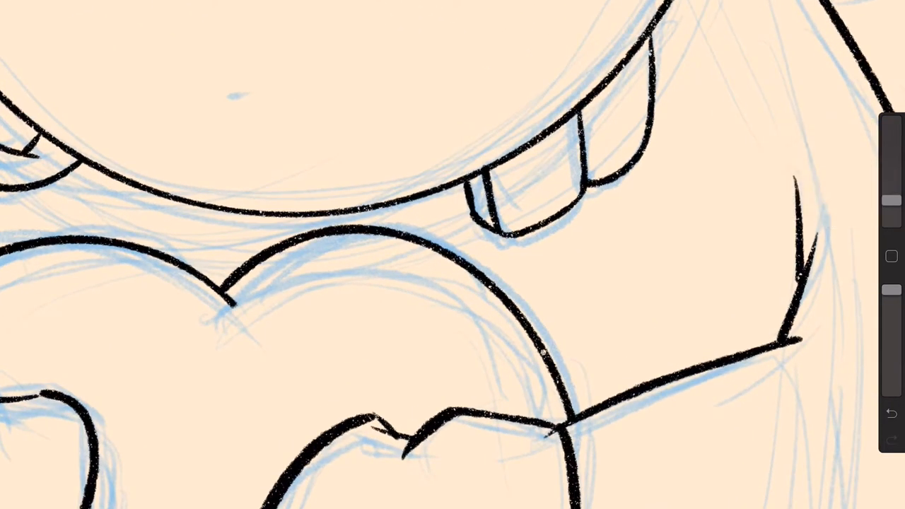
left_click_drag(483, 176, 494, 219)
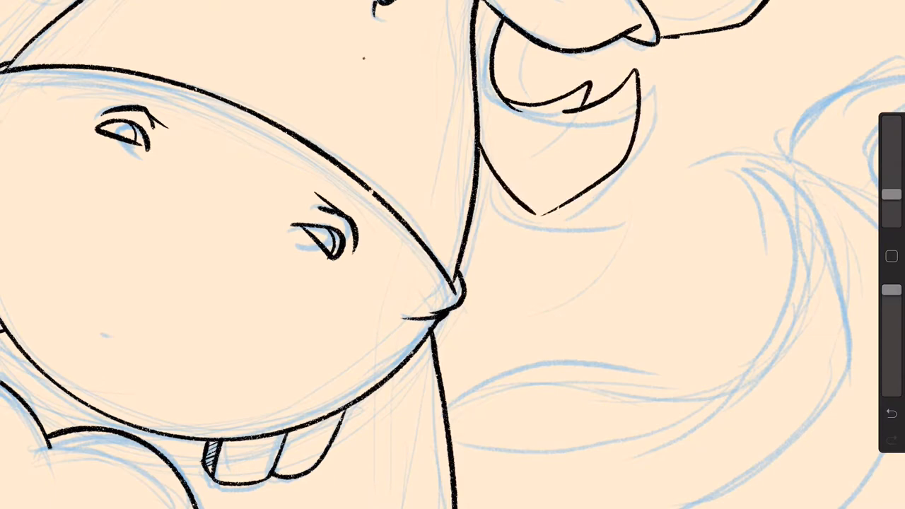
left_click_drag(459, 311, 608, 198)
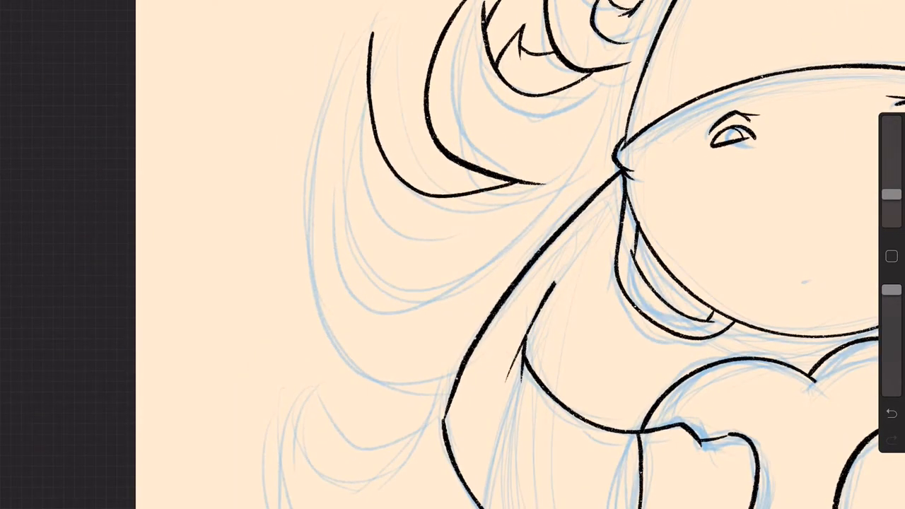
- Trace the left outer mane strands, the mane curves and the lower mane beside the body in black ink
left_click_drag(368, 36, 410, 374)
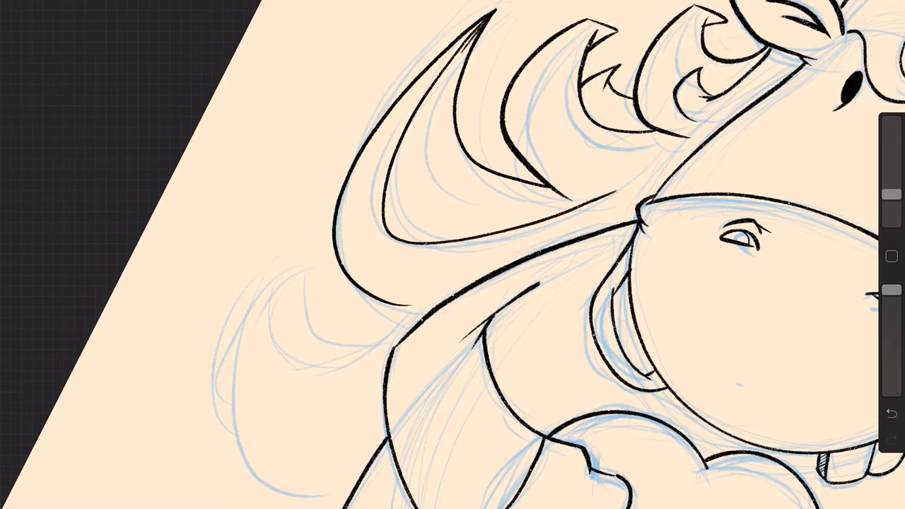
left_click_drag(467, 39, 580, 201)
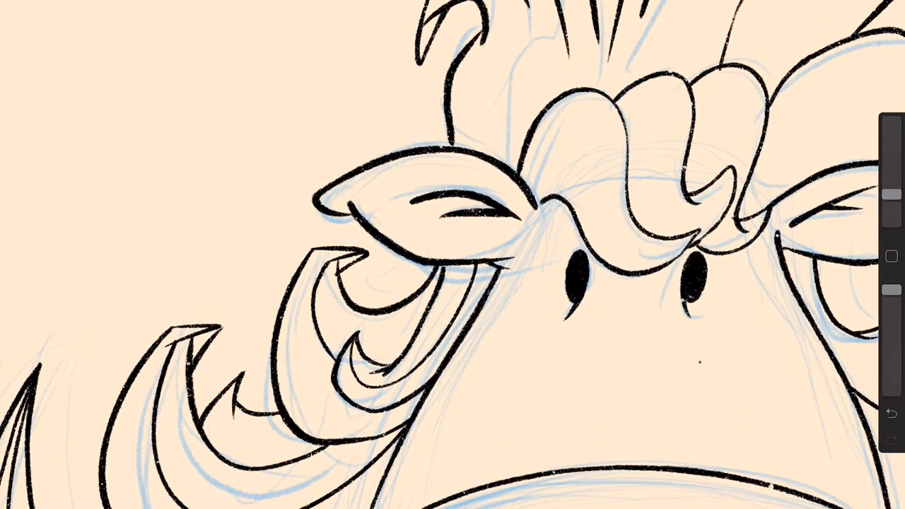
left_click_drag(537, 176, 615, 240)
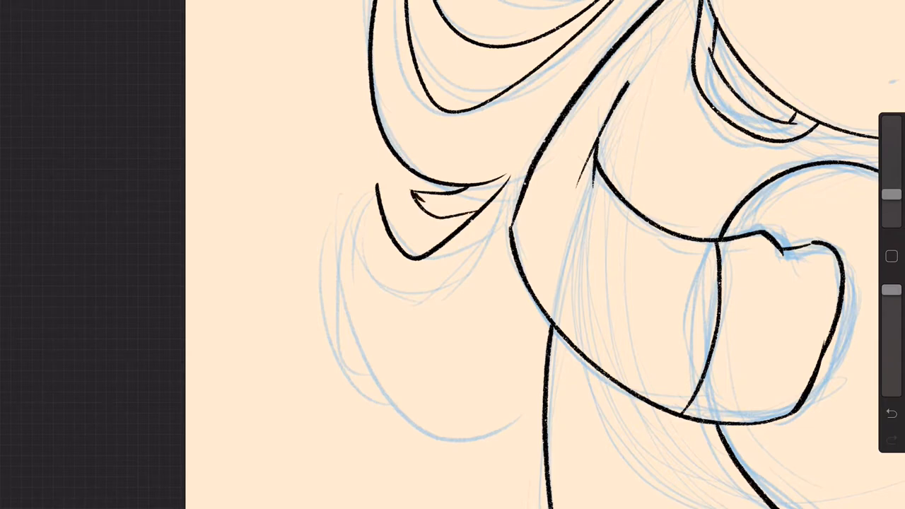
- Outline the arm and body over the sketch, then ink the tail tip
left_click_drag(374, 191, 487, 403)
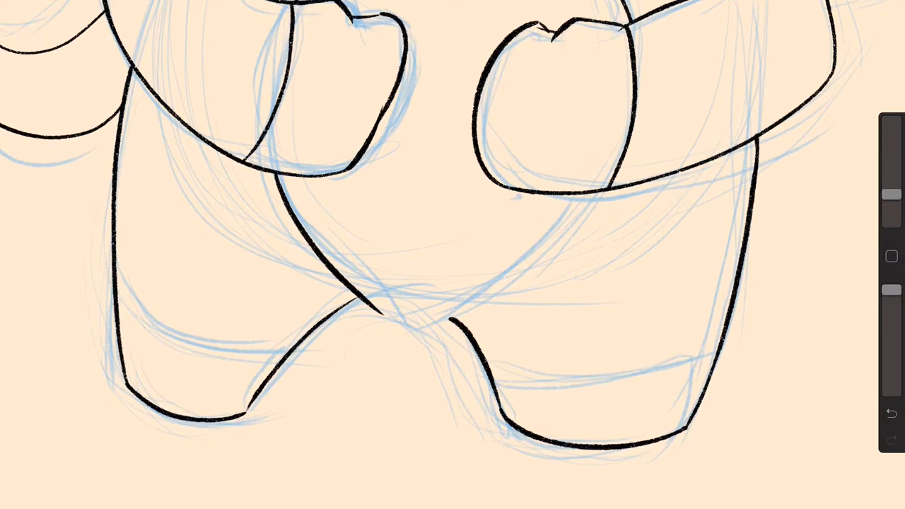
left_click_drag(393, 325, 548, 229)
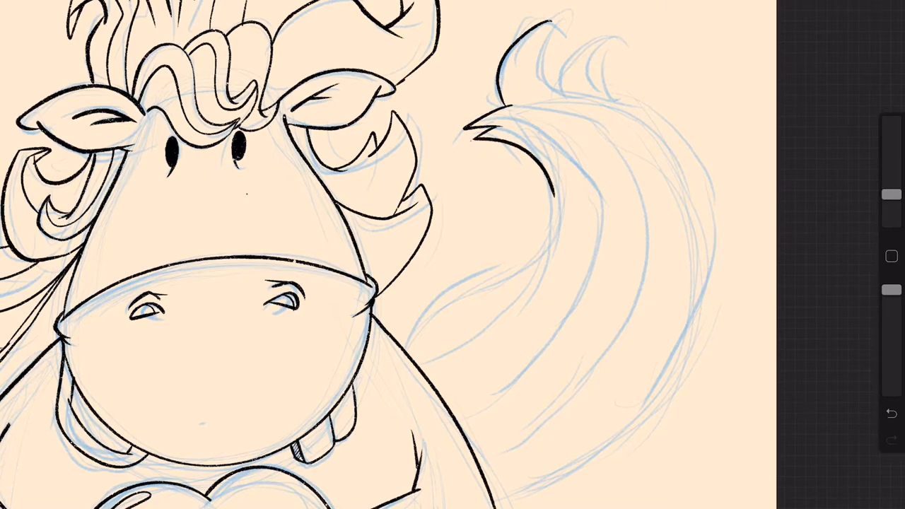
- Trace the tail's outer curve down toward the body in black ink
left_click_drag(552, 187, 402, 343)
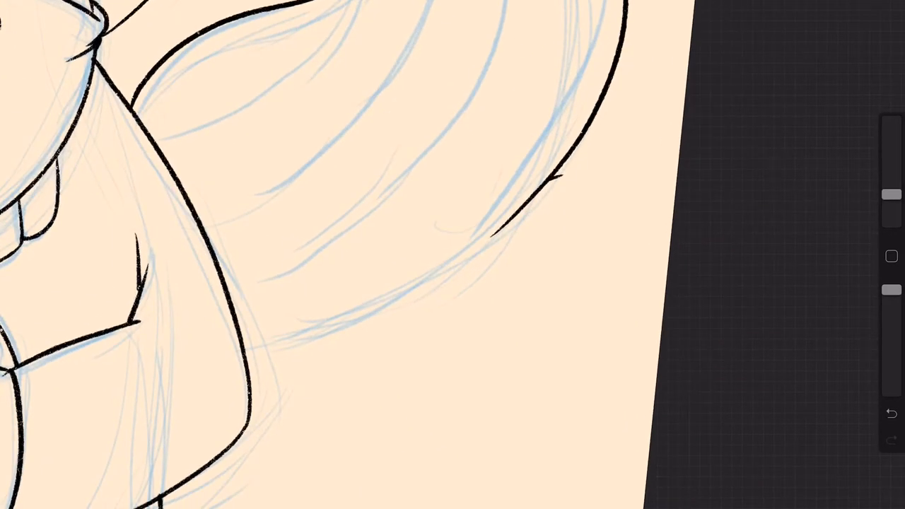
- Continue inking the tail strands along its outer curve
left_click_drag(438, 304, 622, 191)
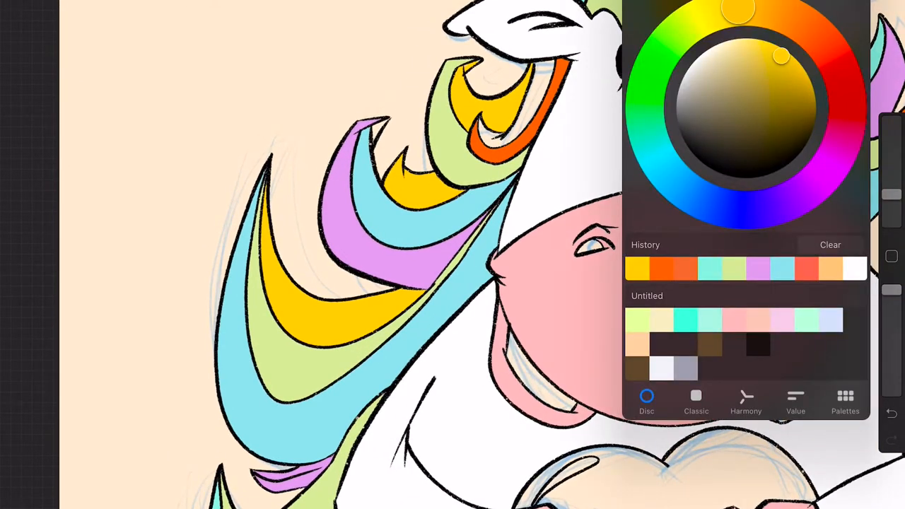
- Bring the face and heart into view and drop pink fill into the heart
left_click_drag(780, 56, 792, 200)
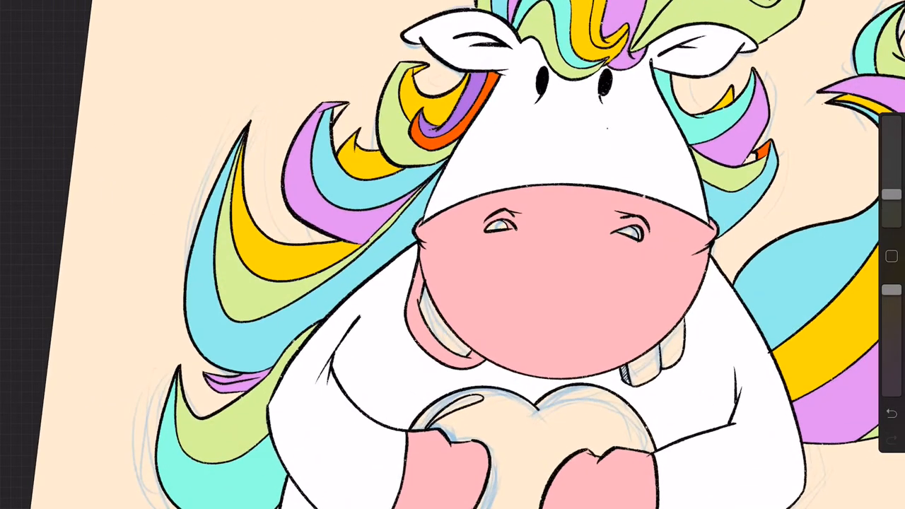
left_click(563, 201)
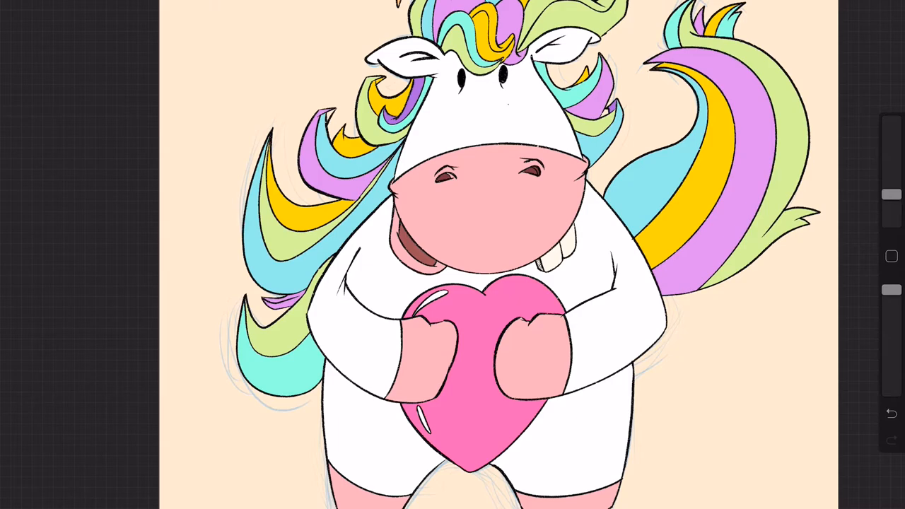
- Show the Layers panel and select Layer 4 for the mane detailing
left_click(890, 195)
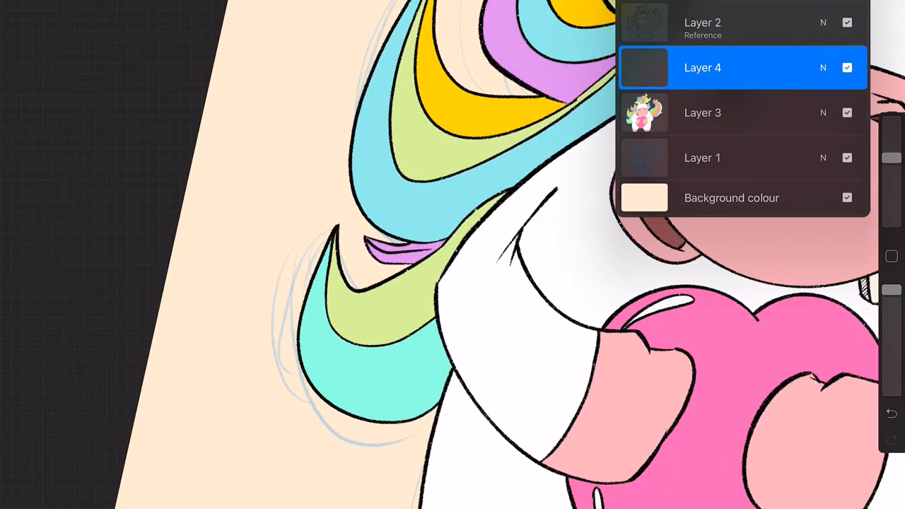
left_click(703, 68)
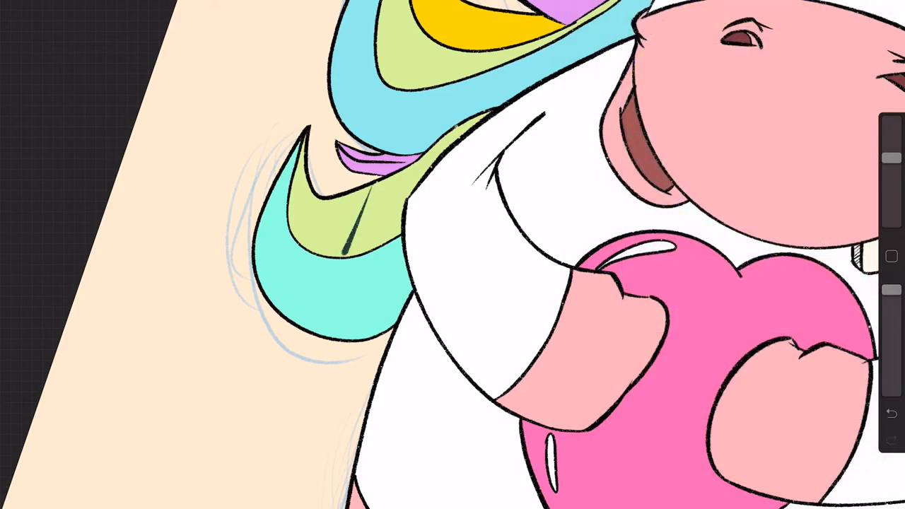
- Brush dark teal shadow along the teal mane strand by the body and the strands beside the ear
left_click_drag(304, 142, 254, 268)
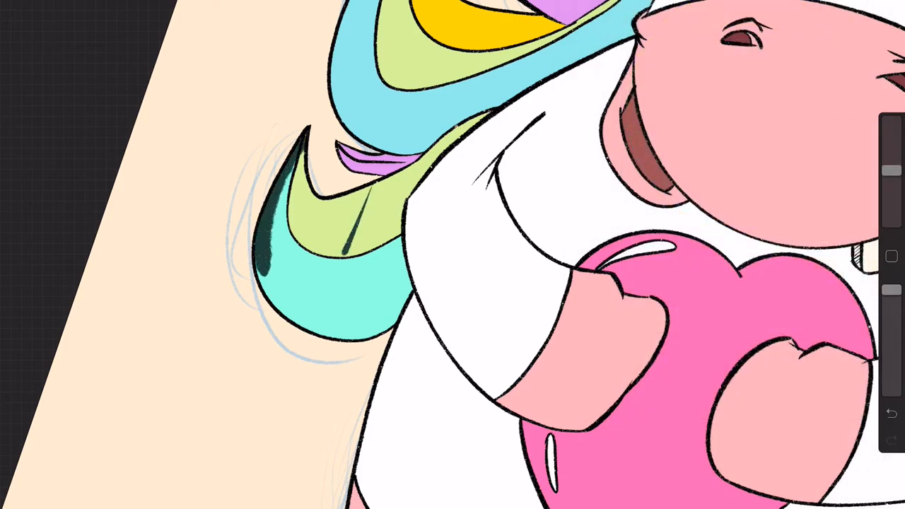
left_click_drag(254, 255, 410, 290)
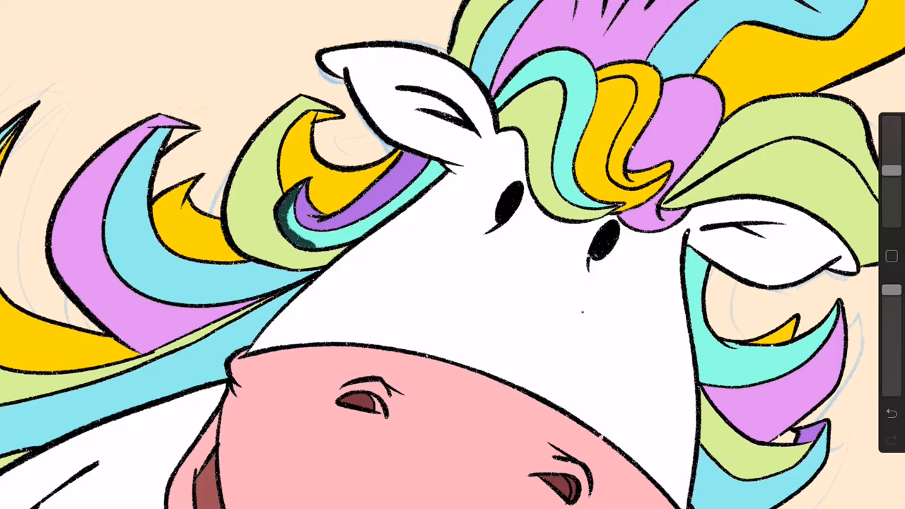
left_click_drag(311, 248, 439, 167)
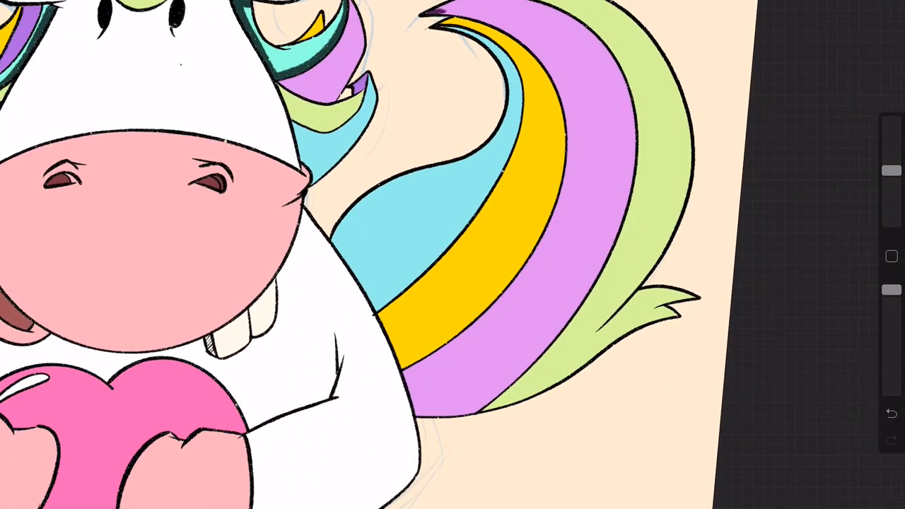
- Brush a darker purple shadow line along the purple stripe of the tail
left_click_drag(441, 11, 509, 322)
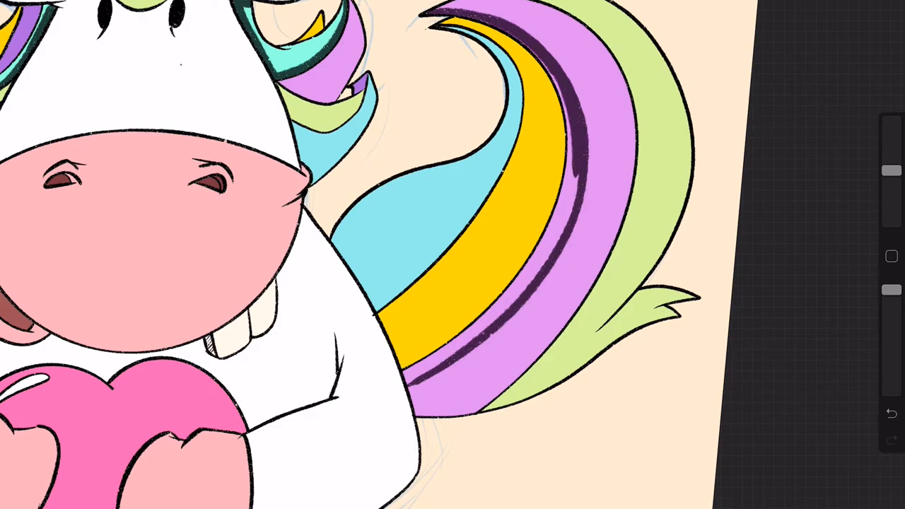
left_click_drag(551, 70, 526, 282)
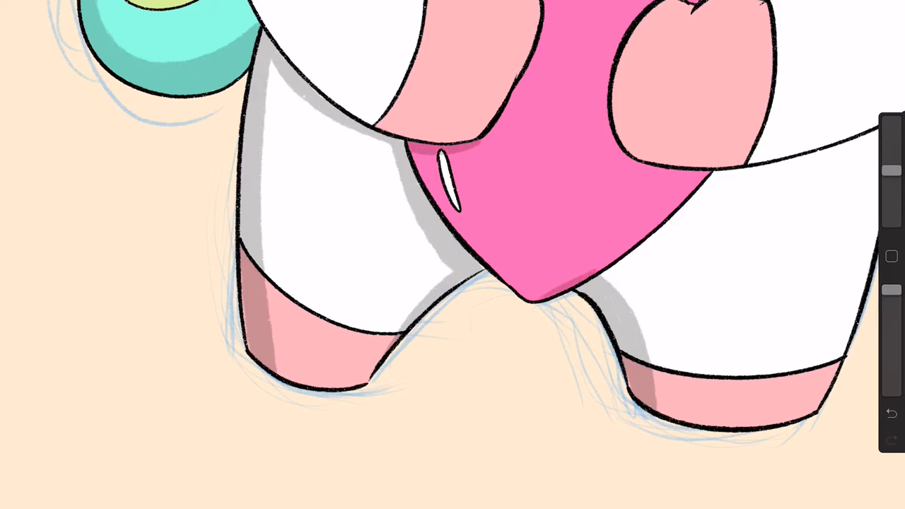
- Airbrush soft grey shadow along the unicorn's inner legs
left_click_drag(424, 148, 537, 297)
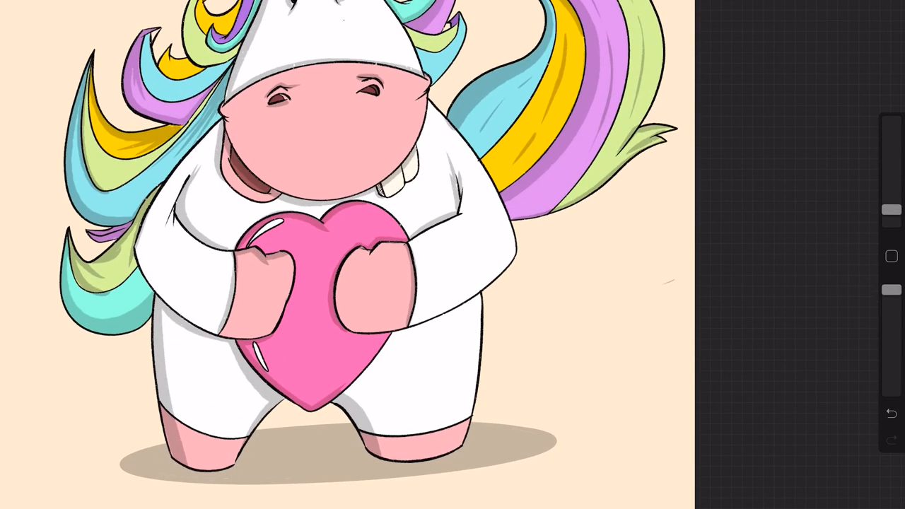
left_click(891, 256)
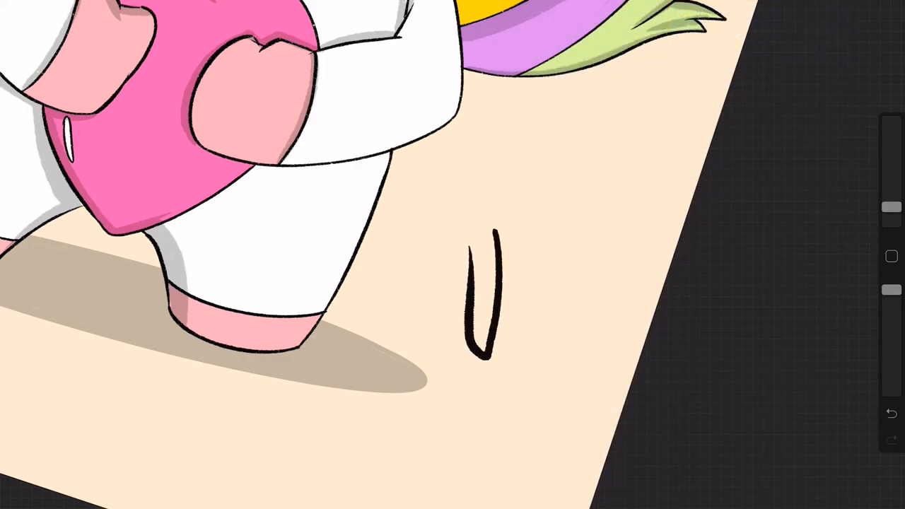
left_click(891, 412)
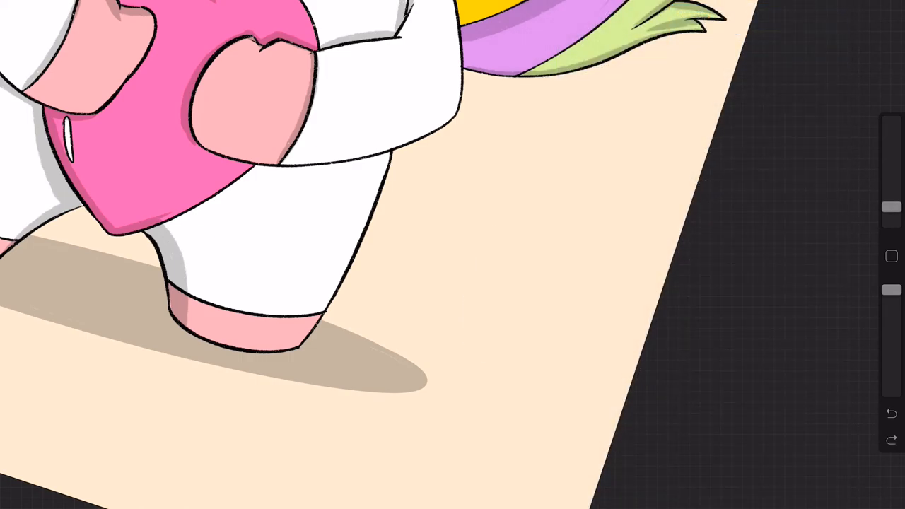